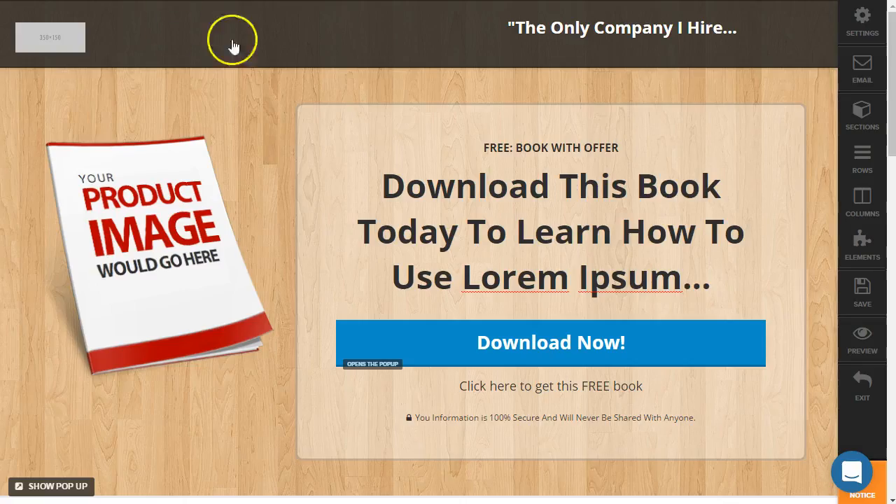
mouse_move(863, 25)
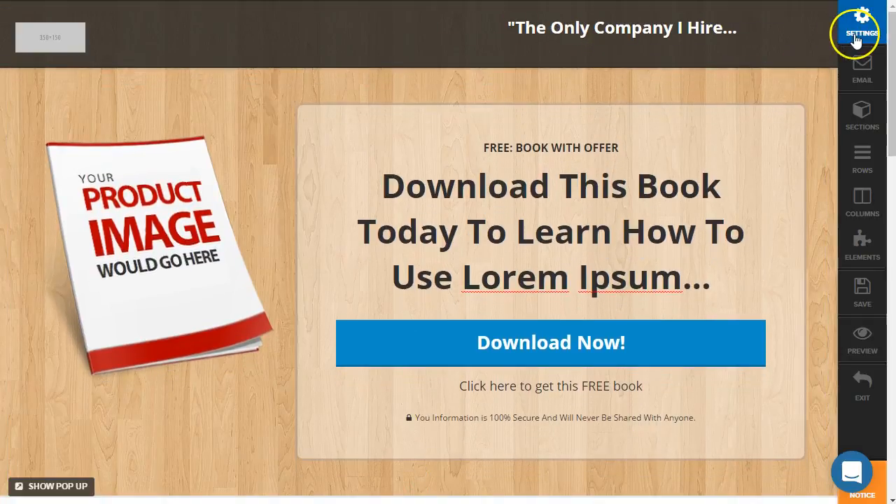
Show the opt-in page's settings panel with the ClickFunnels affiliate badge option.
left_click(863, 21)
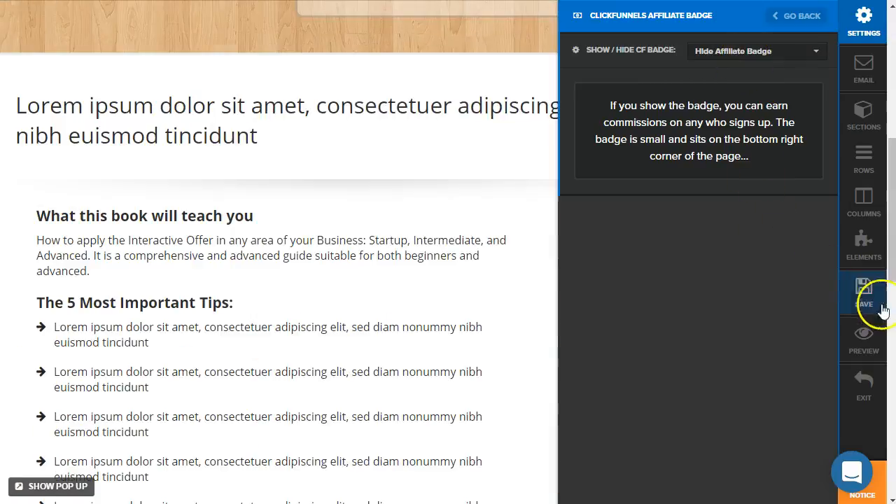
Save the page, flip the CF badge to Show, then back to Hide Affiliate Badge.
left_click(863, 290)
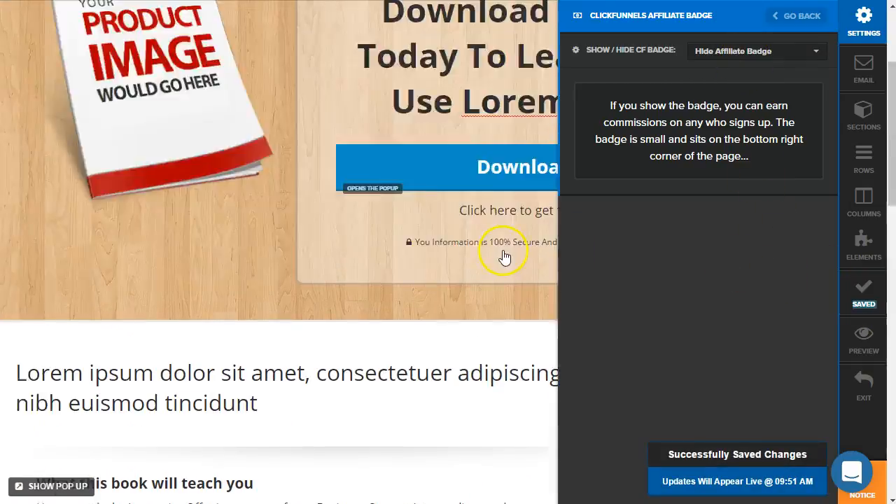
left_click(756, 51)
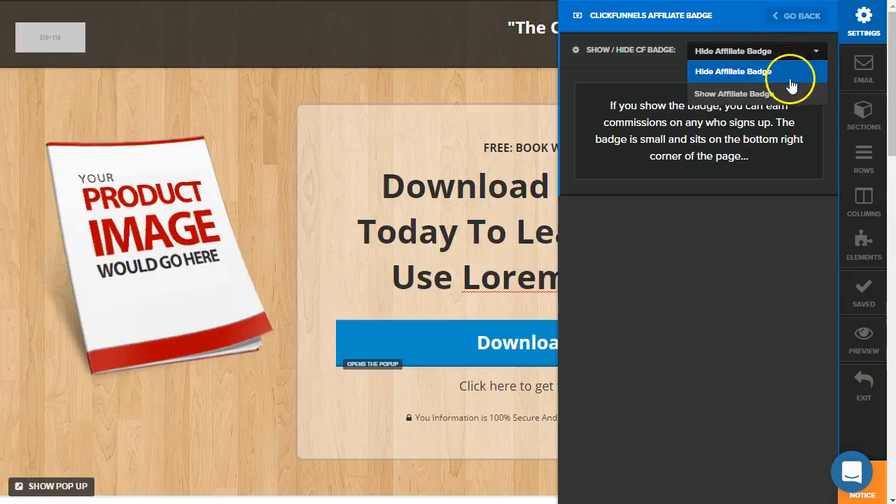
left_click(734, 93)
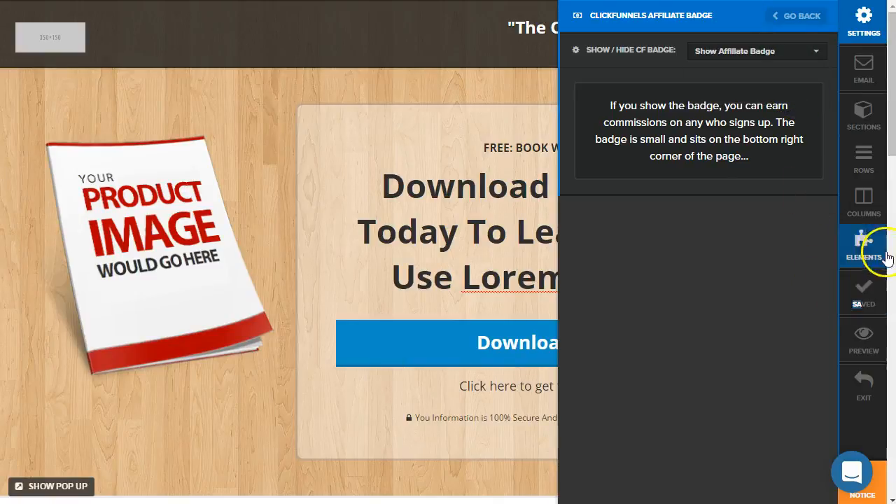
left_click(756, 50)
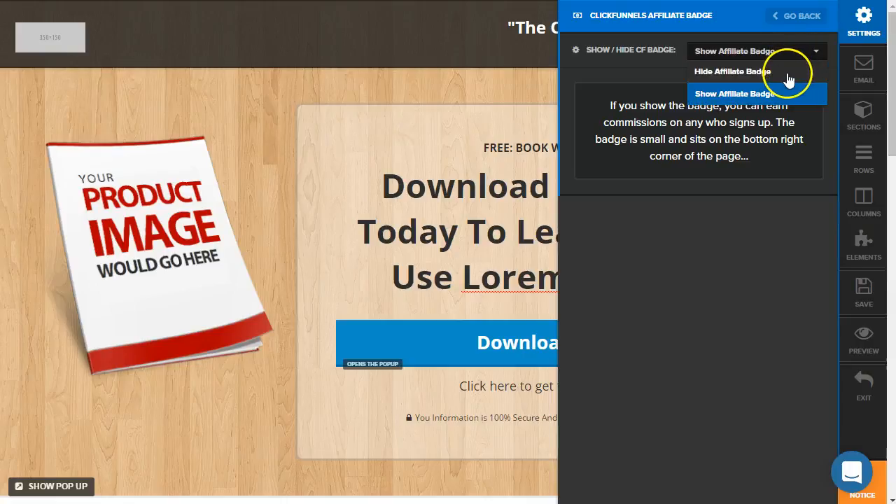
left_click(863, 293)
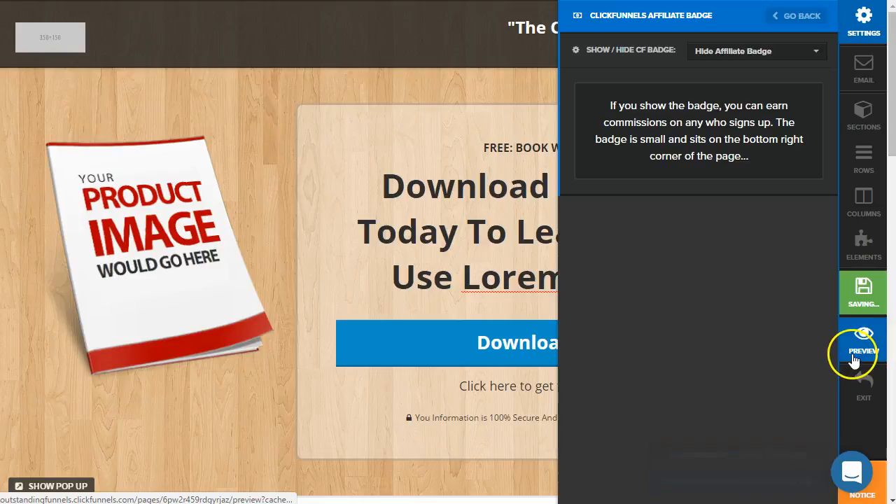
Preview the badge-free page, close settings, and list the ACCOUNT menu options toward Account Details.
left_click(863, 350)
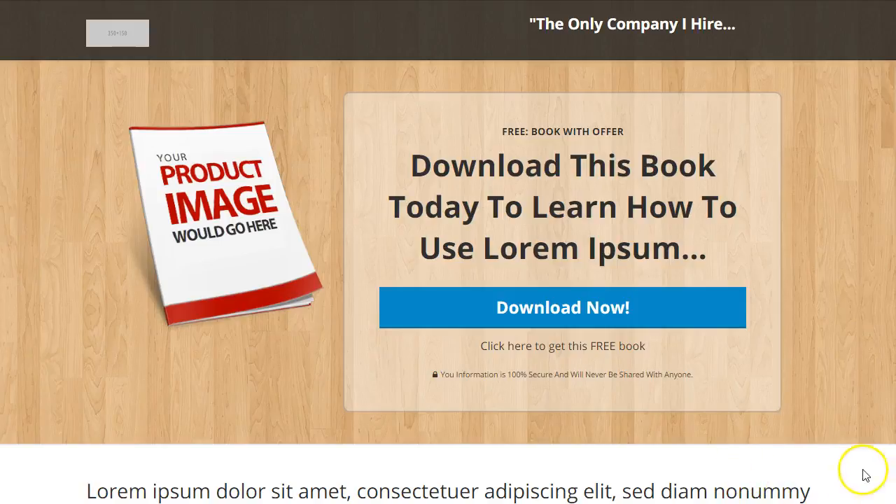
mouse_move(726, 474)
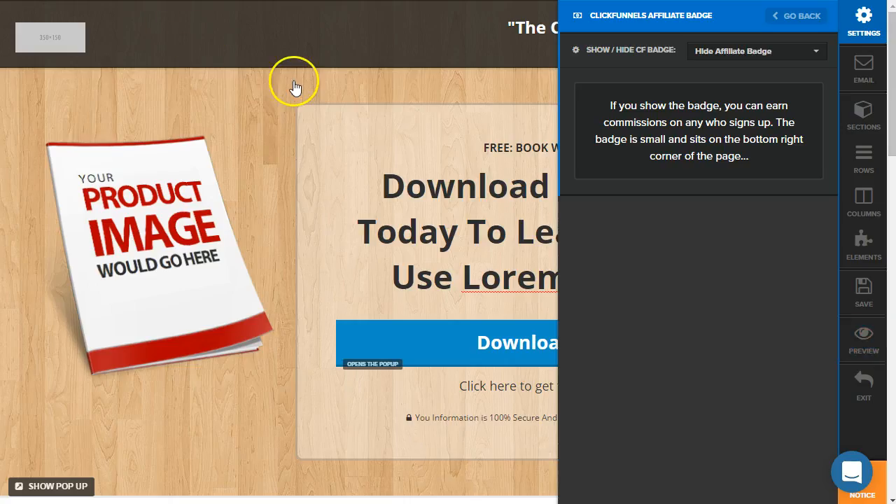
left_click(795, 15)
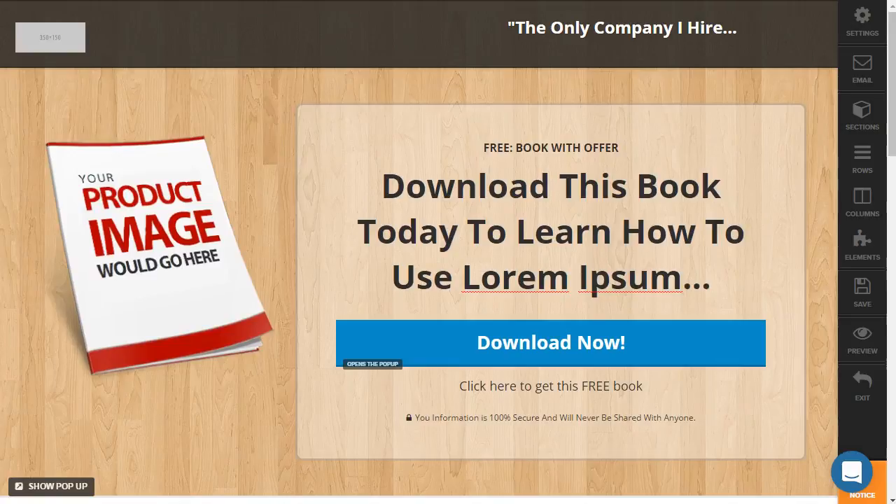
left_click(770, 23)
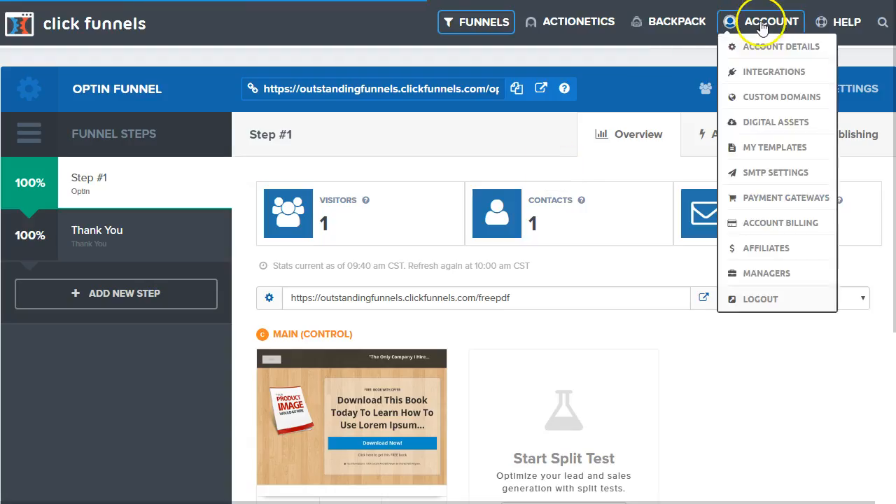
mouse_move(767, 46)
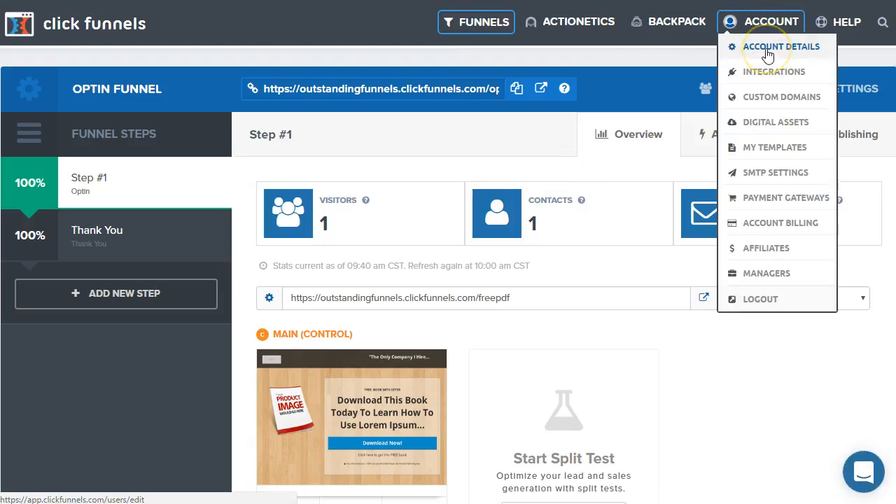